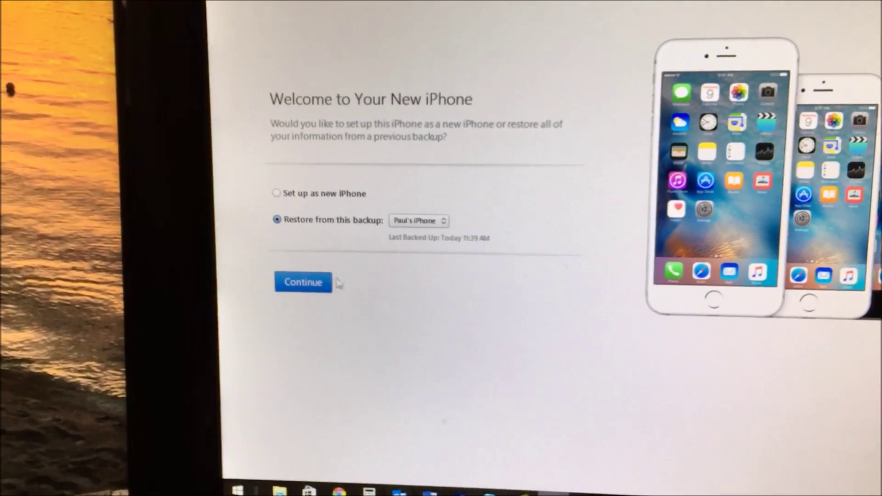
# Continue restoring the new iPhone from the previous backup.
pyautogui.click(304, 283)
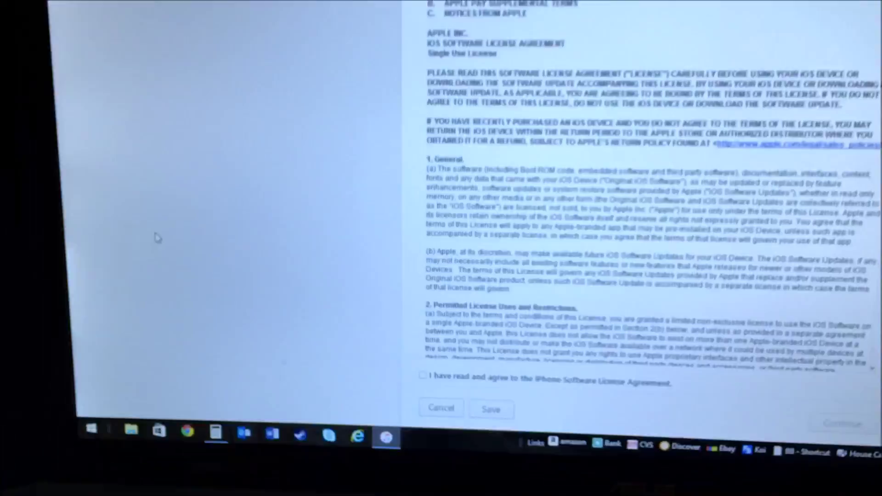